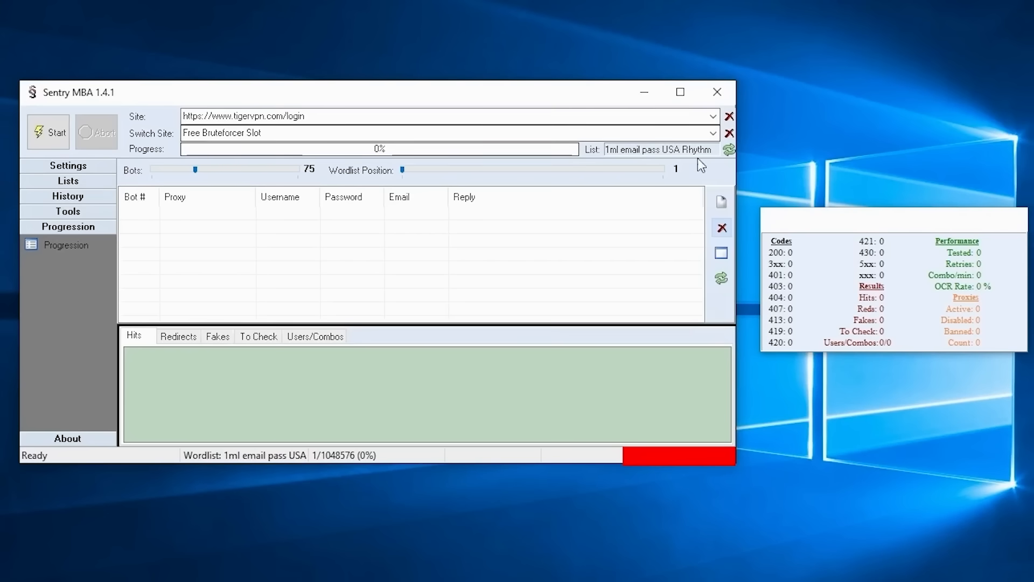
Step: Launch the tigervpn brute-force session and review its wordlist position and combo settings
{"action": "left_click", "coordinate": [50, 133]}
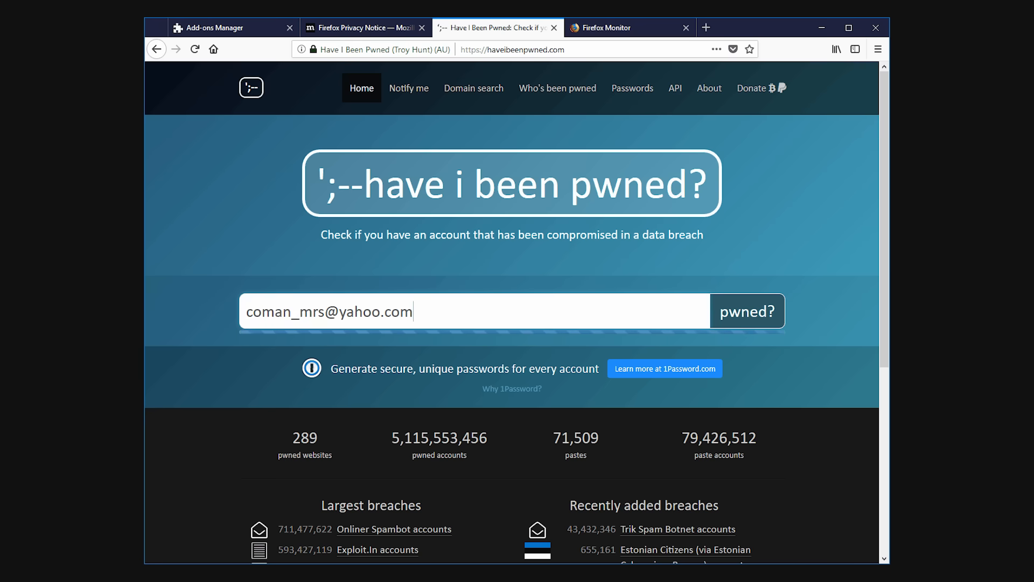
{"action": "left_click", "coordinate": [747, 311]}
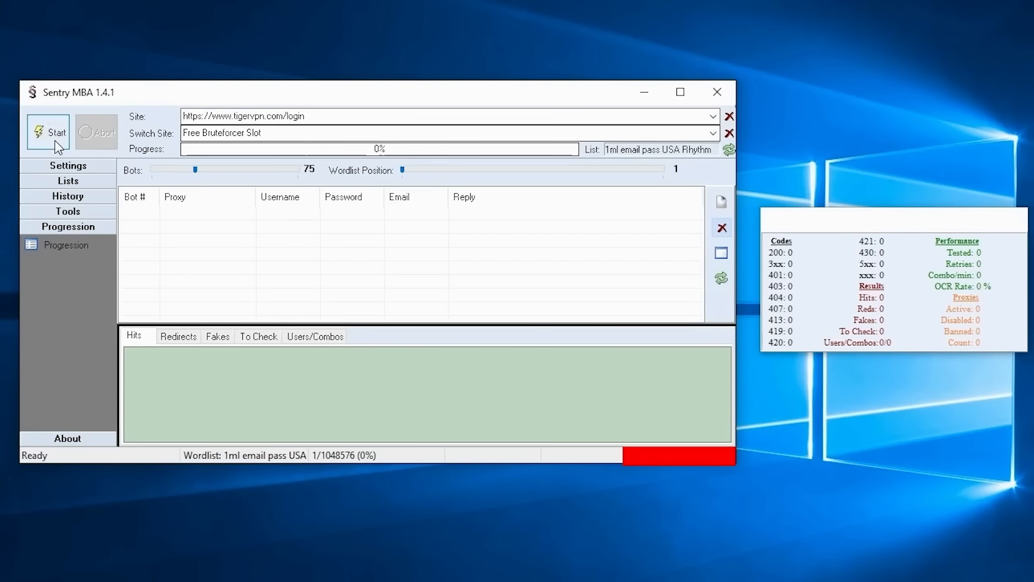
{"action": "left_click", "coordinate": [47, 132]}
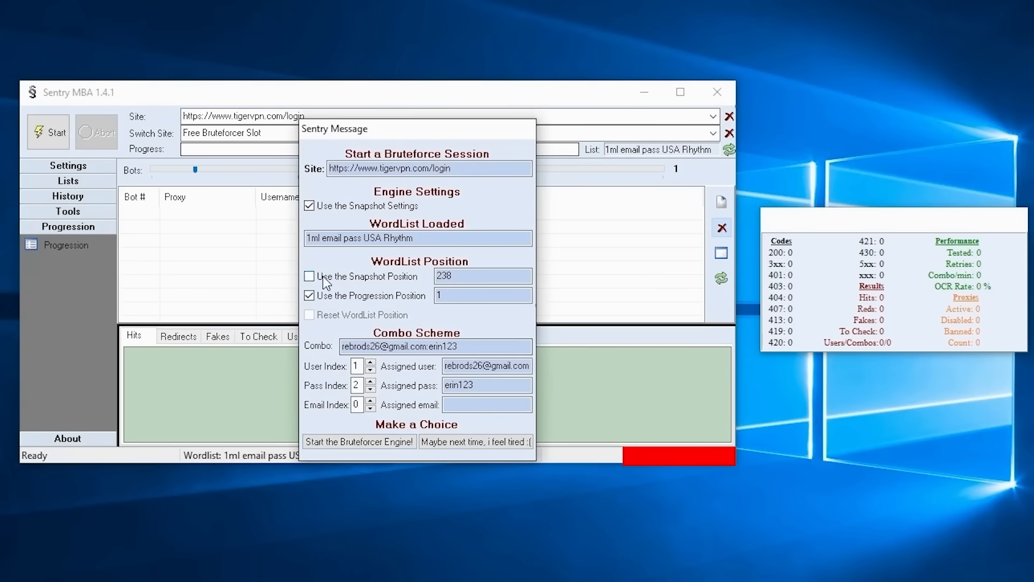
{"action": "left_click", "coordinate": [309, 276]}
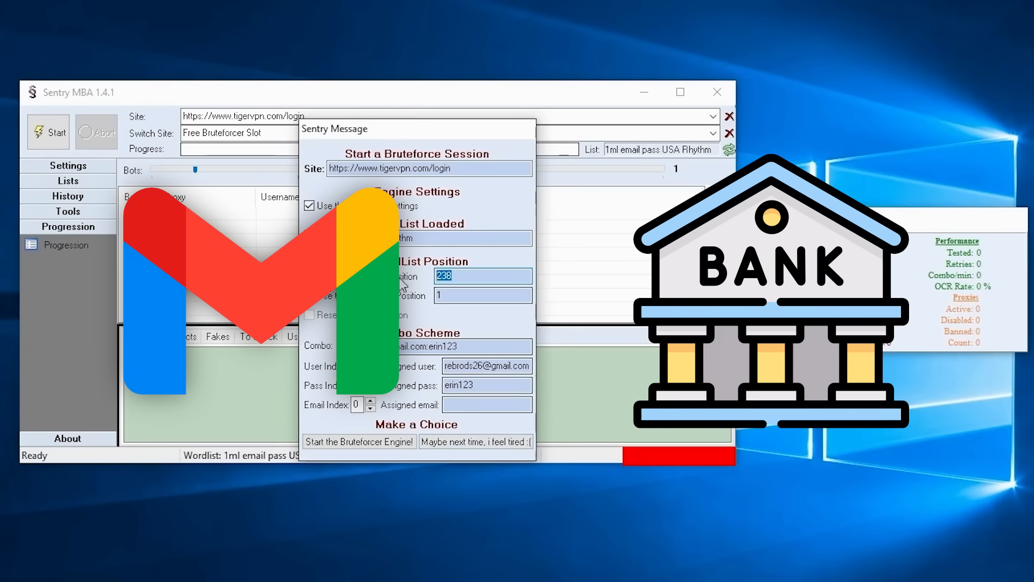
{"action": "left_click", "coordinate": [482, 294]}
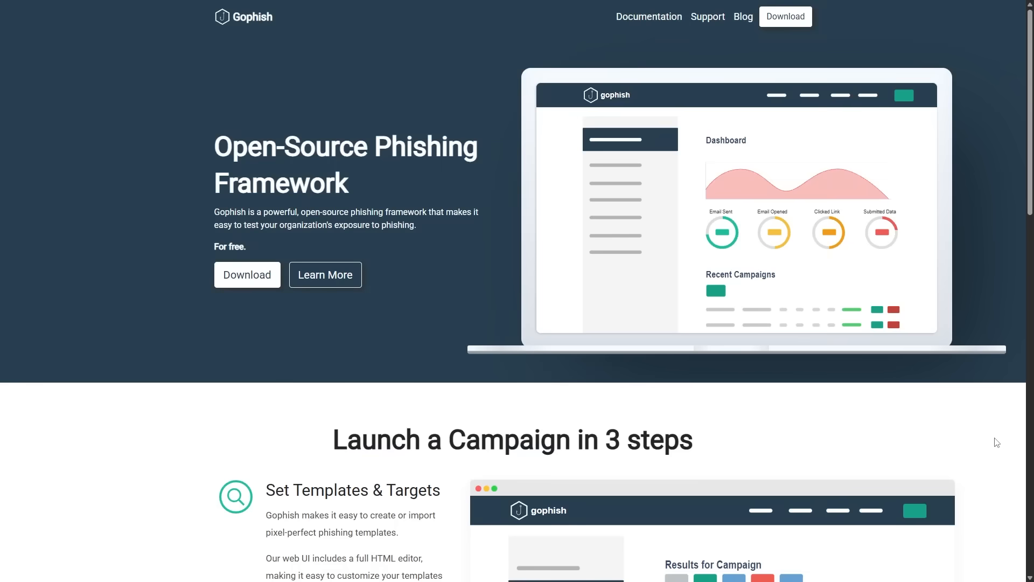
Step: Scroll the Gophish homepage, then open the WinHTTrack mirror of Codecademy in the browser
{"action": "scroll", "scroll_direction": "down", "scroll_amount": 3}
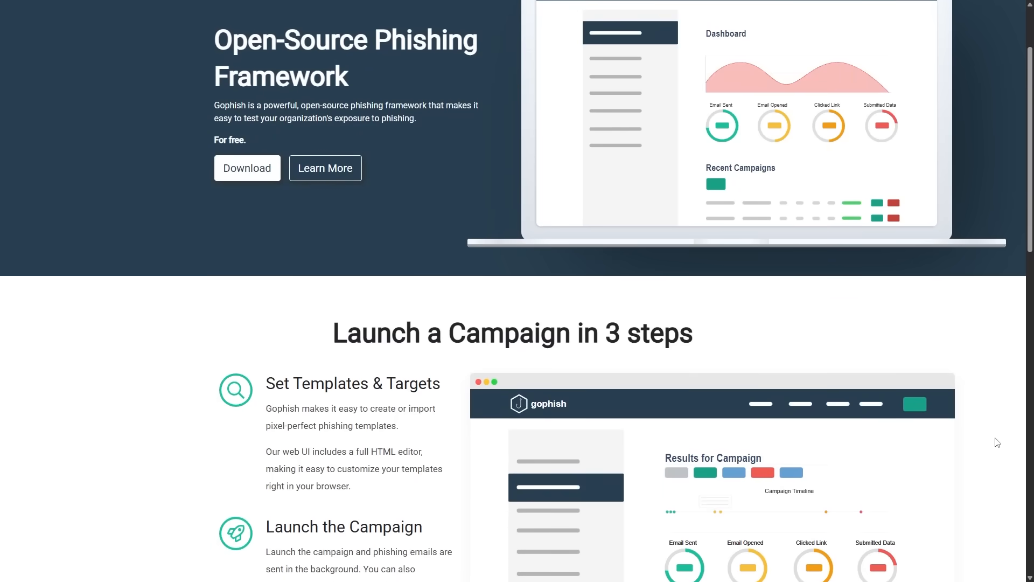
{"action": "scroll", "scroll_direction": "down", "scroll_amount": 3}
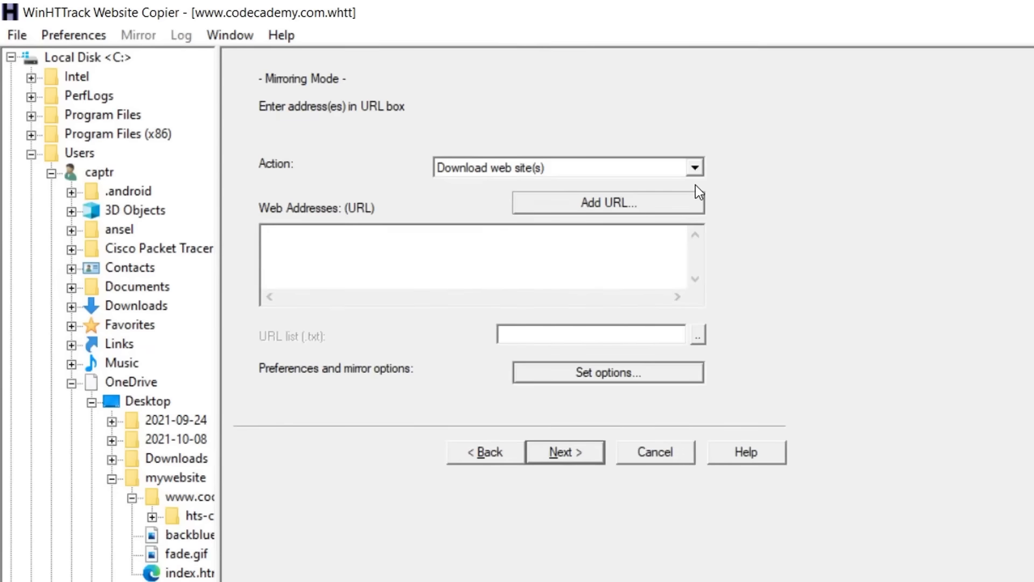
{"action": "left_click", "coordinate": [563, 452]}
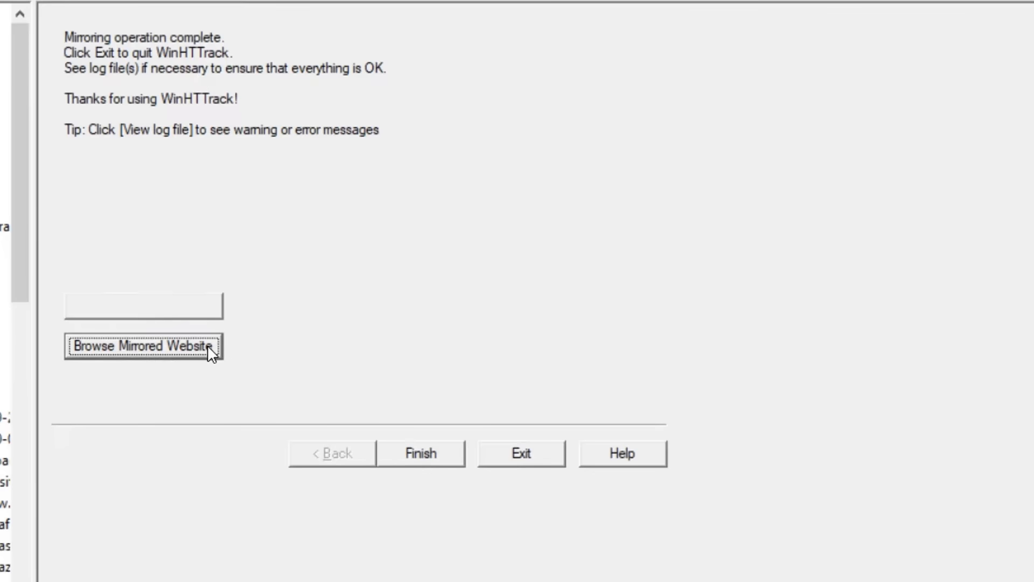
{"action": "left_click", "coordinate": [142, 346]}
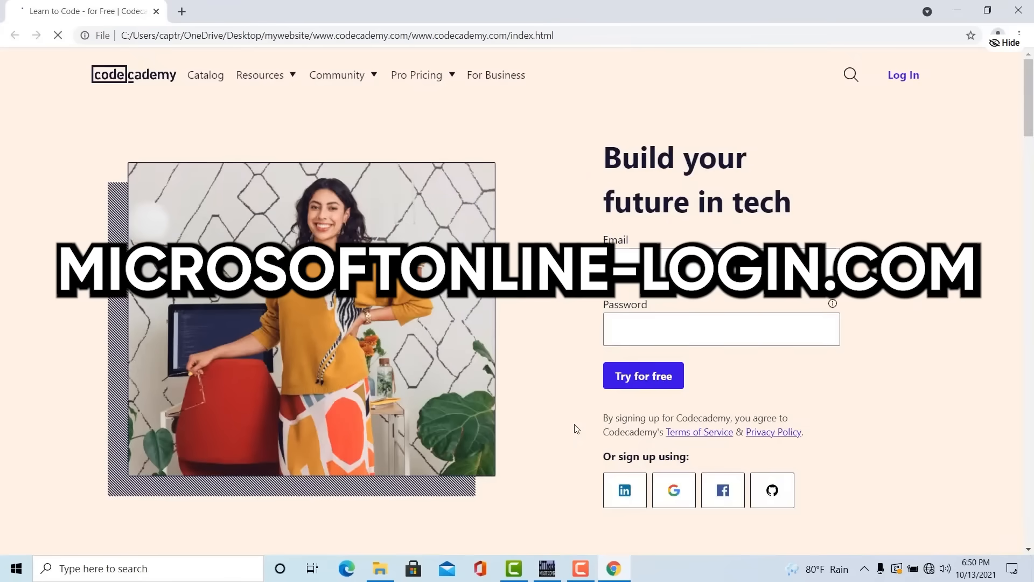
{"action": "mouse_move", "coordinate": [382, 465]}
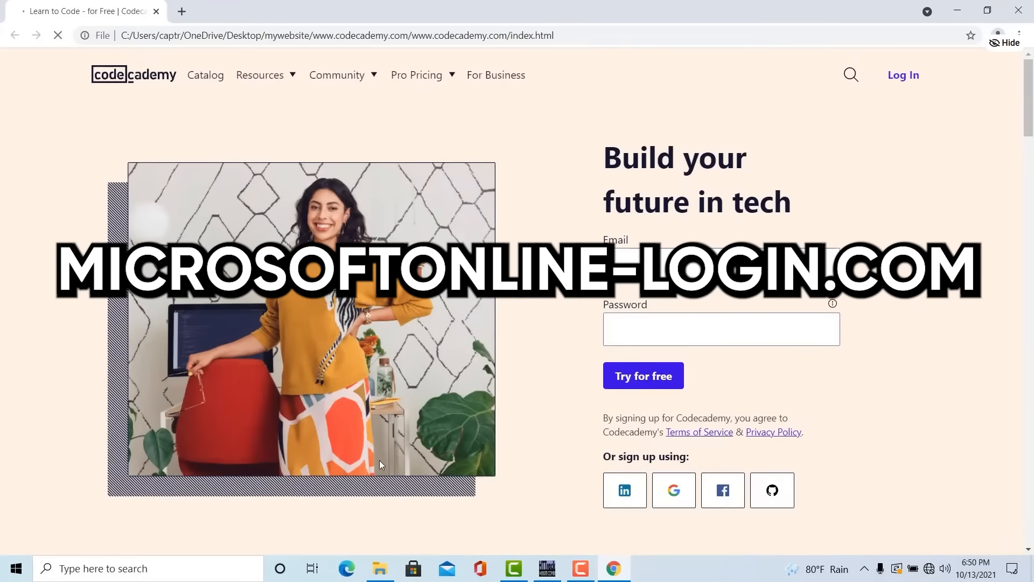